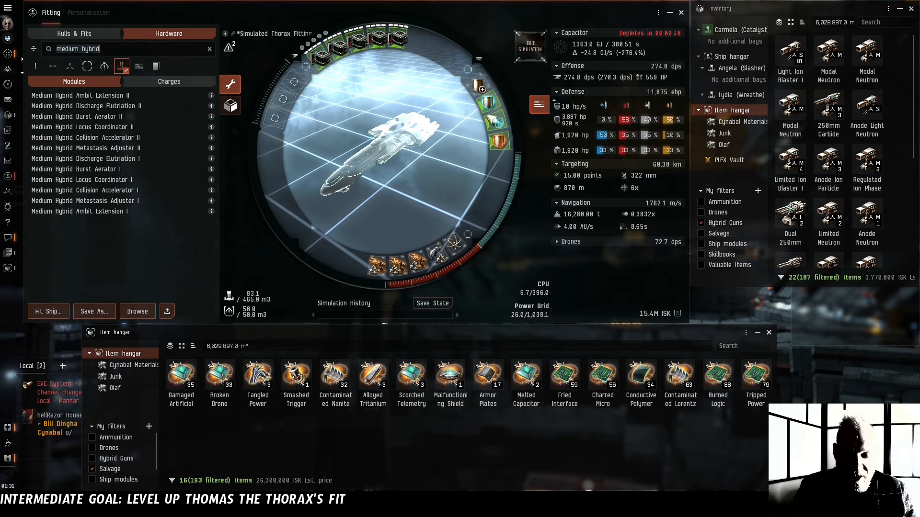
# Search the fitting hardware list for 'shield ex' to show shield extender modules
pyautogui.write('shield exten')
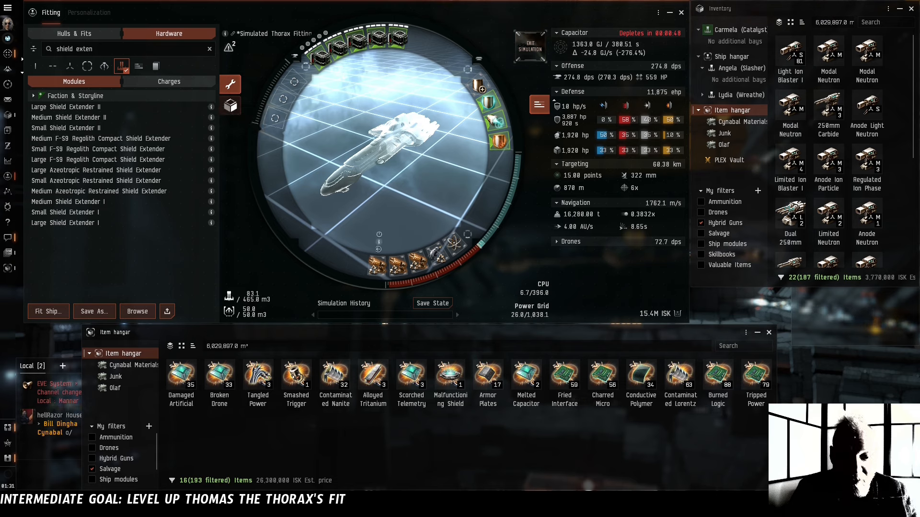
pyautogui.moveTo(408, 232)
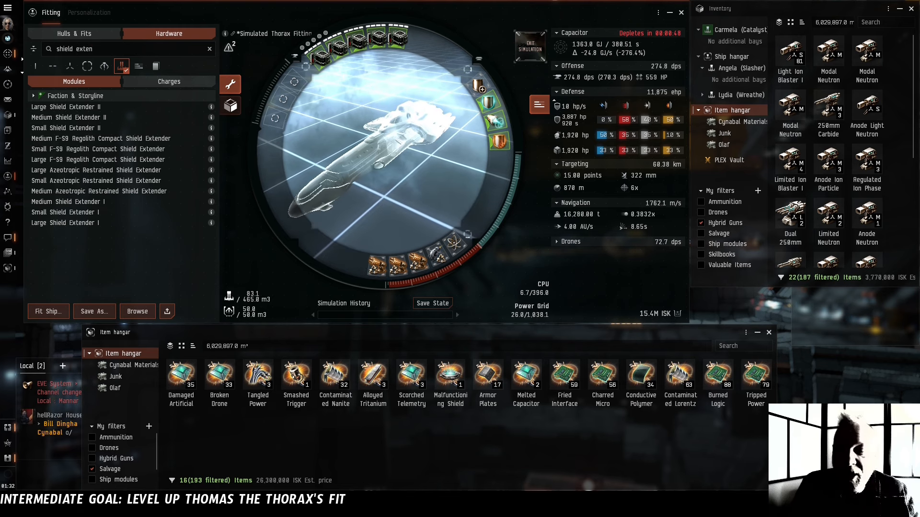
# Exit the Thorax fitting simulation and confirm leaving it
pyautogui.click(529, 46)
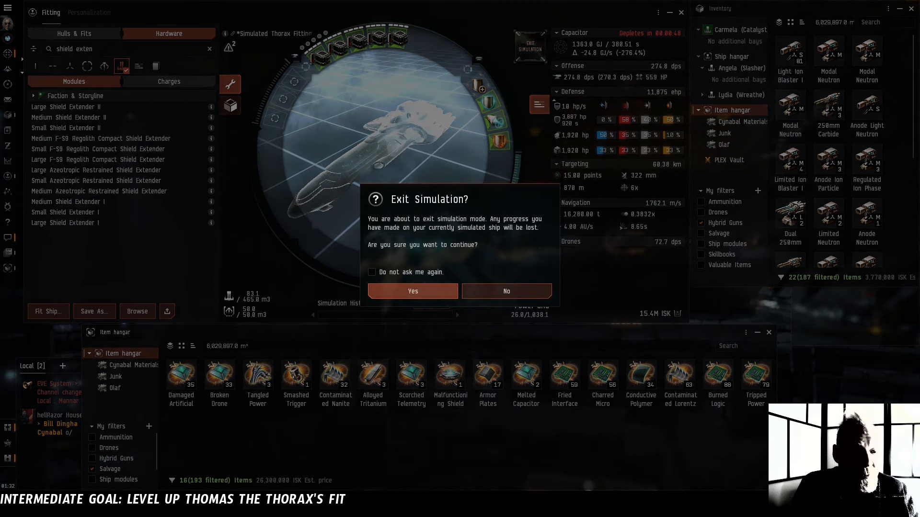
pyautogui.click(412, 291)
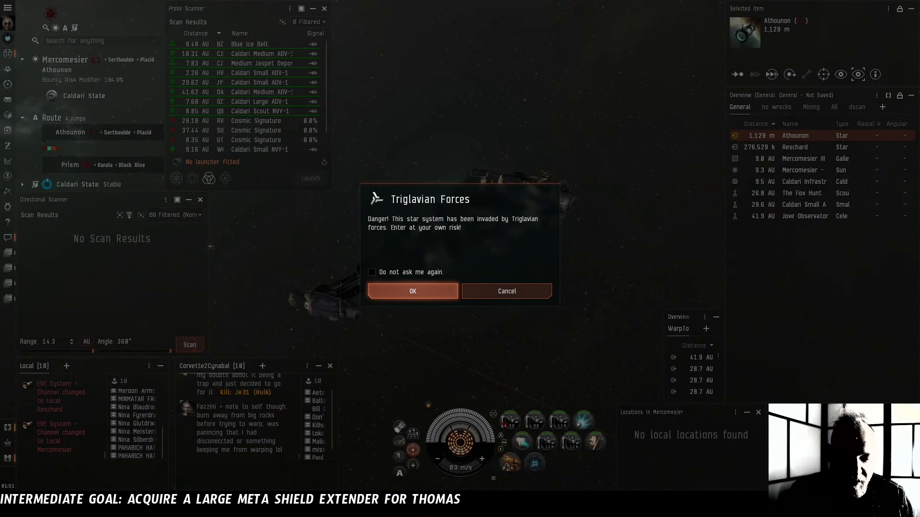
# Acknowledge the Triglavian Forces invasion warning
pyautogui.click(412, 290)
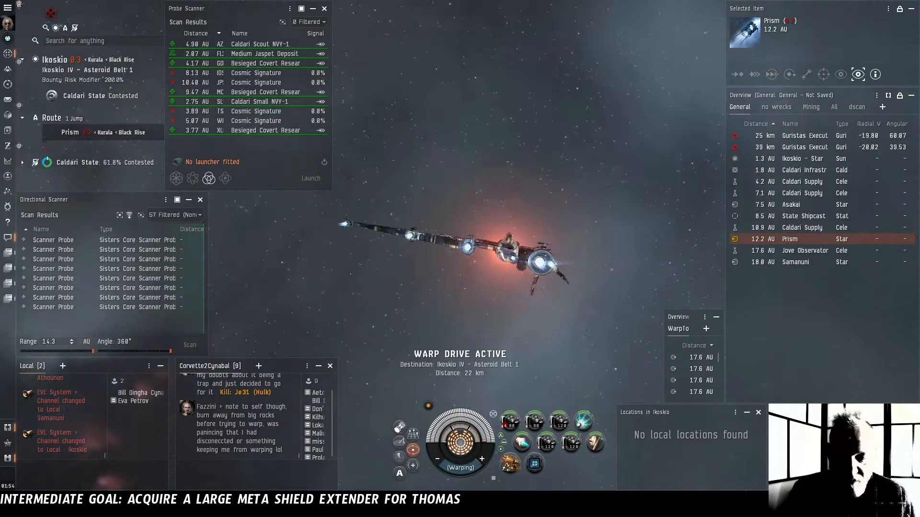
pyautogui.click(804, 136)
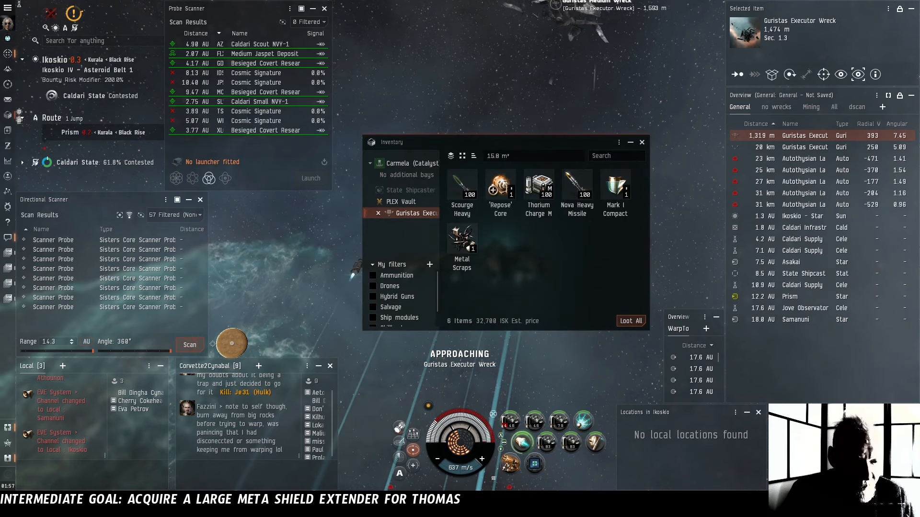
# Select the Guristas wreck to approach and open its cargo
pyautogui.click(614, 187)
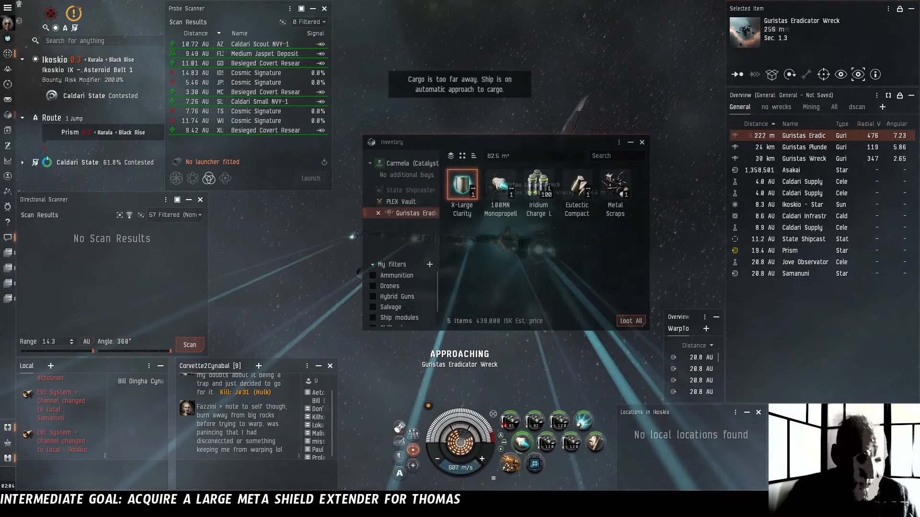
pyautogui.moveTo(462, 185)
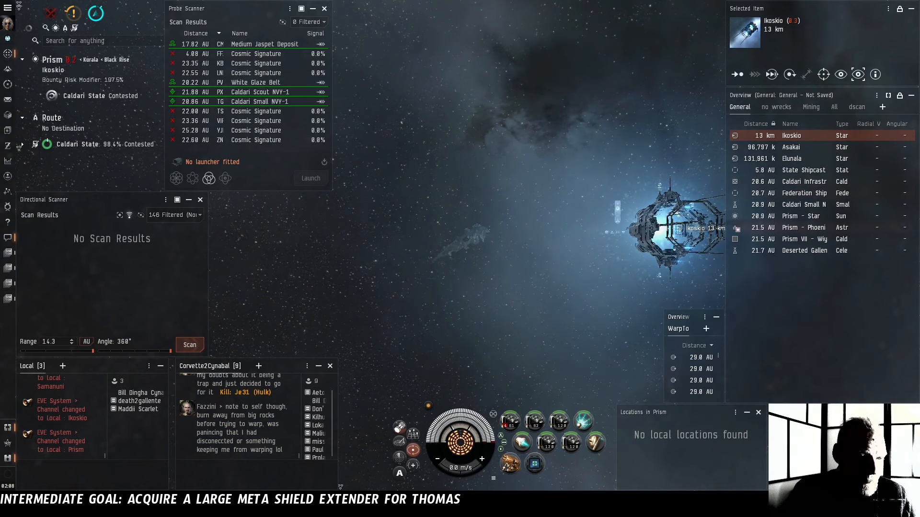
# Select the Ikoskio stargate in the Prism system
pyautogui.click(804, 239)
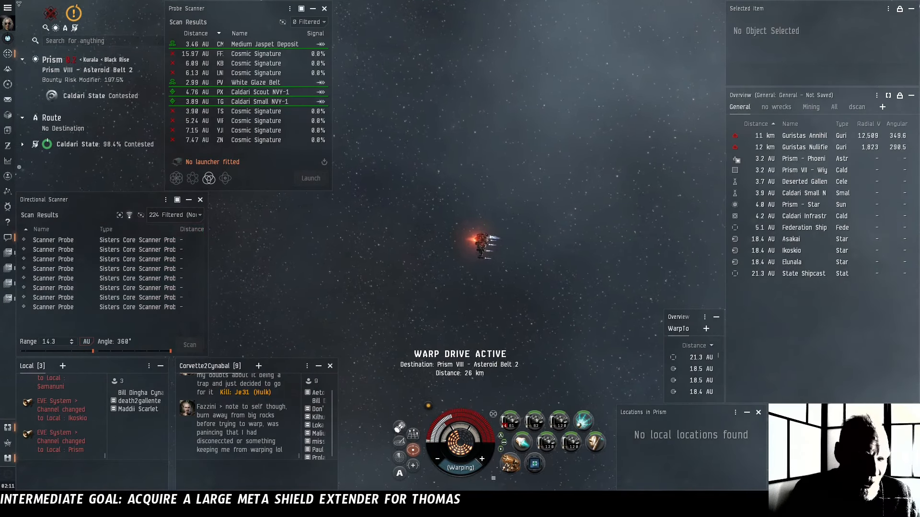
# Dock at the Wiyrkomi station in Prism
pyautogui.click(804, 170)
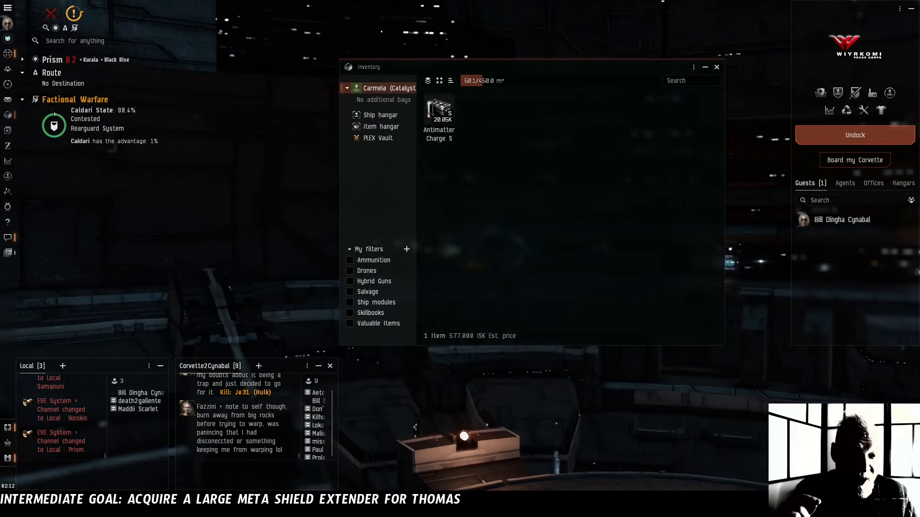
pyautogui.click(854, 135)
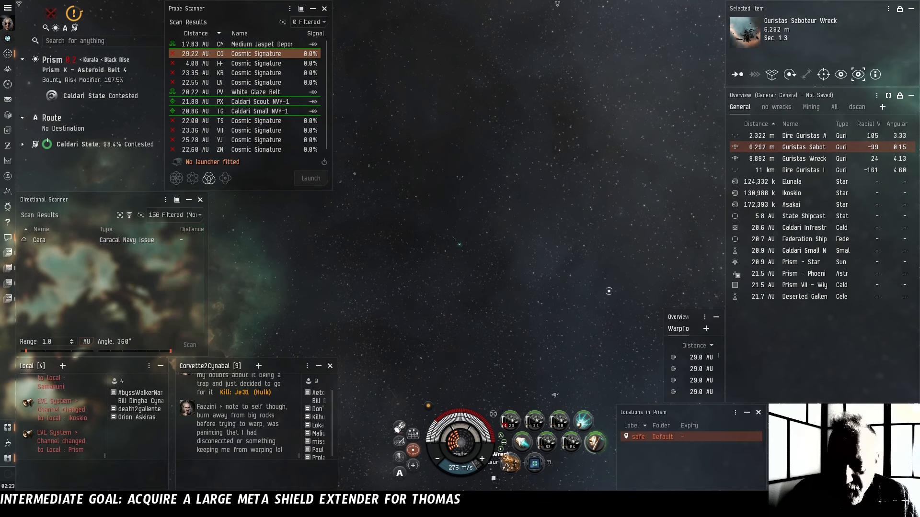
# Select the Prism VII Wiyrkomi Peace Corps Assembly Plant and dock there
pyautogui.click(189, 345)
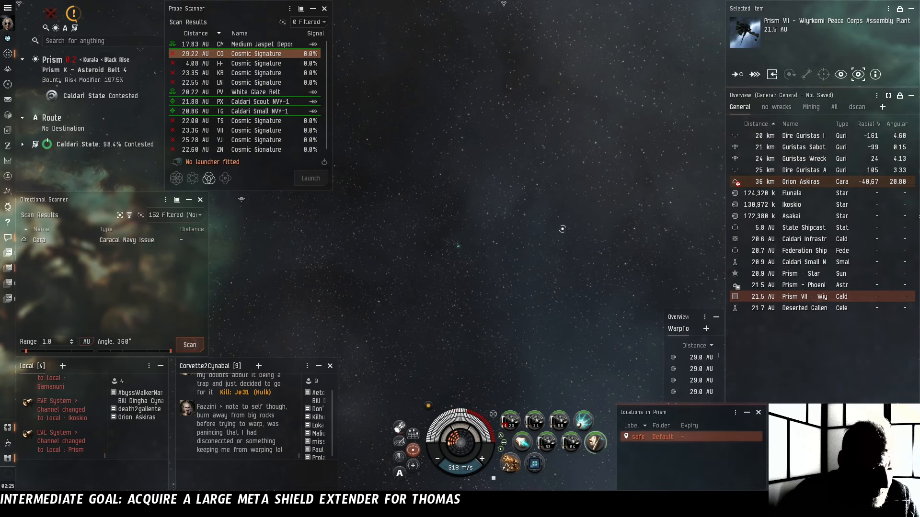
pyautogui.rightClick(663, 436)
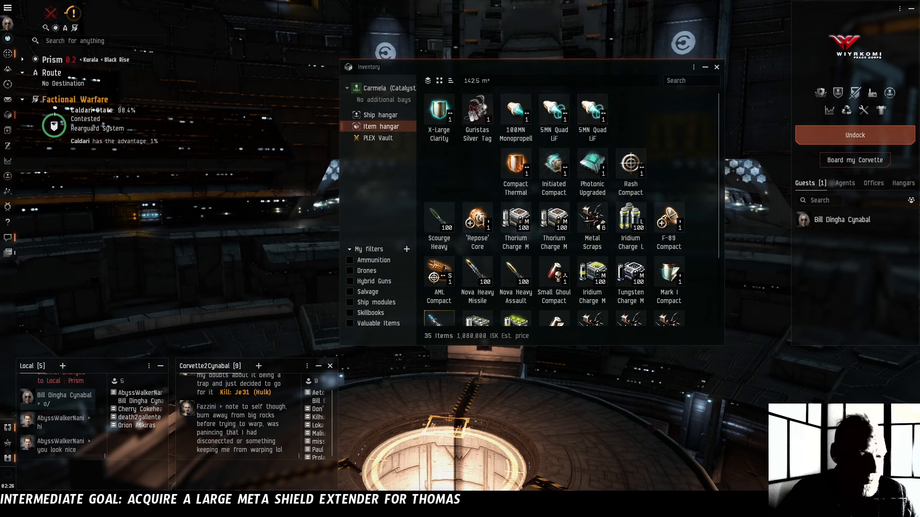
# Close the Black Rise region map and undock from the Prism VII station
pyautogui.click(716, 67)
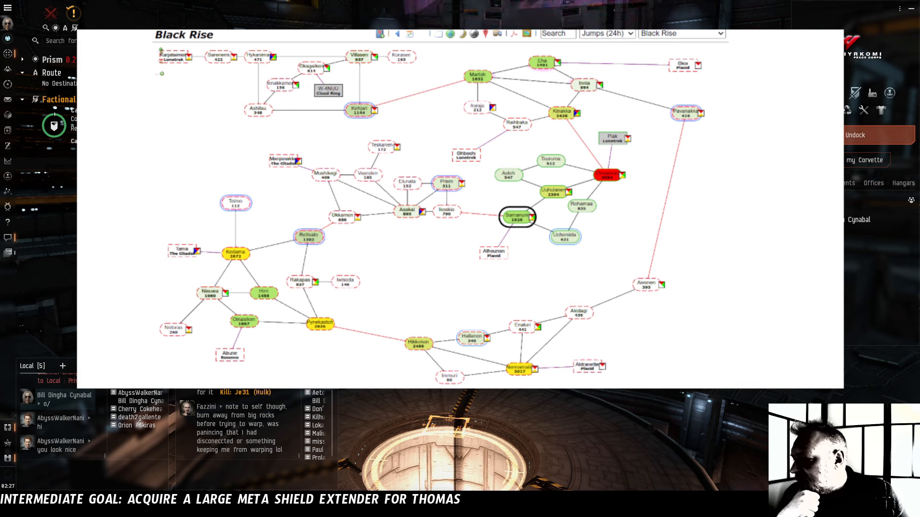
pyautogui.click(855, 135)
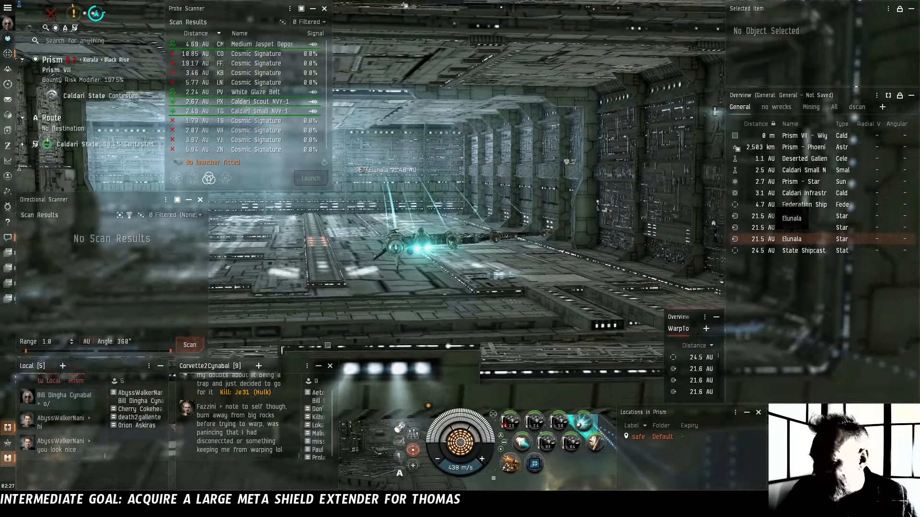
pyautogui.click(791, 239)
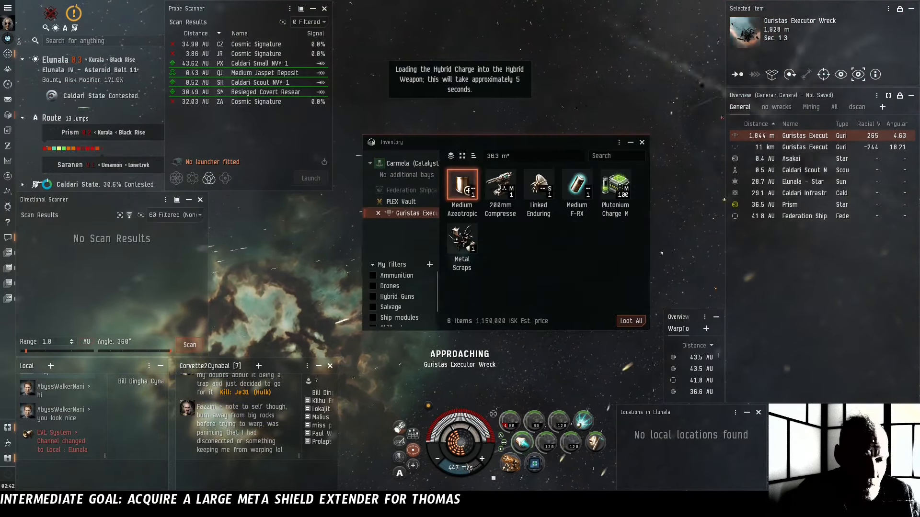
pyautogui.moveTo(462, 186)
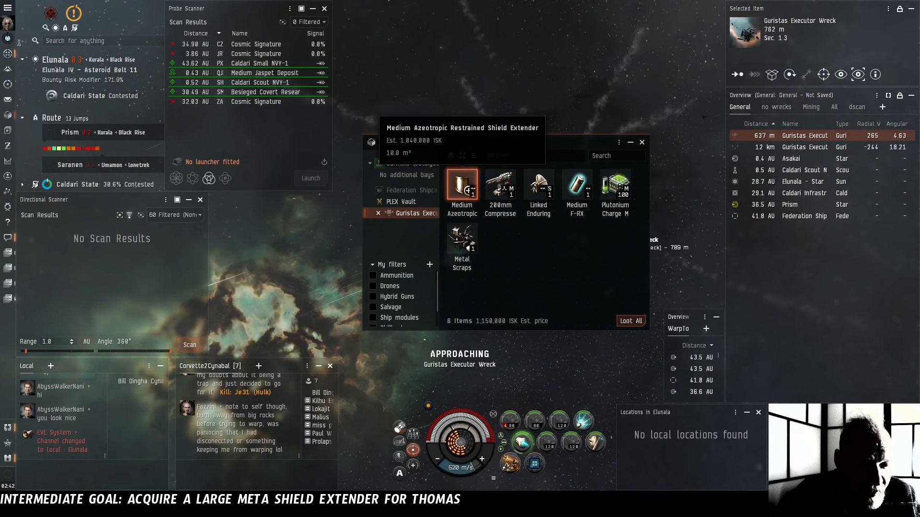
pyautogui.moveTo(499, 182)
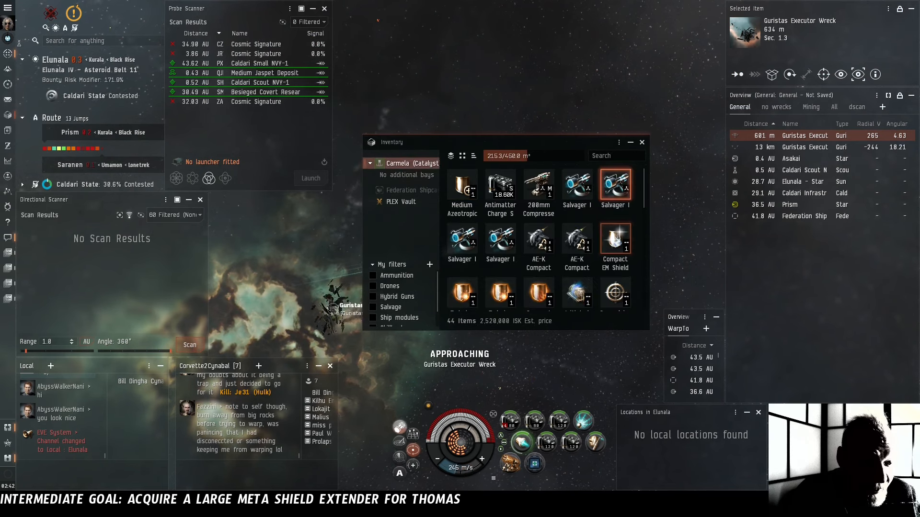
# Close the Catalyst's cargo inventory window holding the Executor wreck loot
pyautogui.click(641, 142)
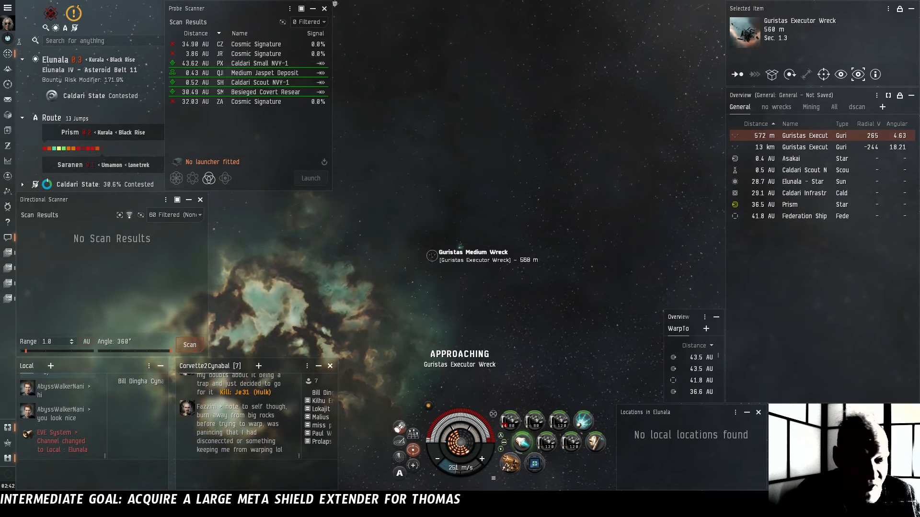
# Warp to within 0 m of Elunala V – Asteroid Belt 1
pyautogui.rightClick(460, 246)
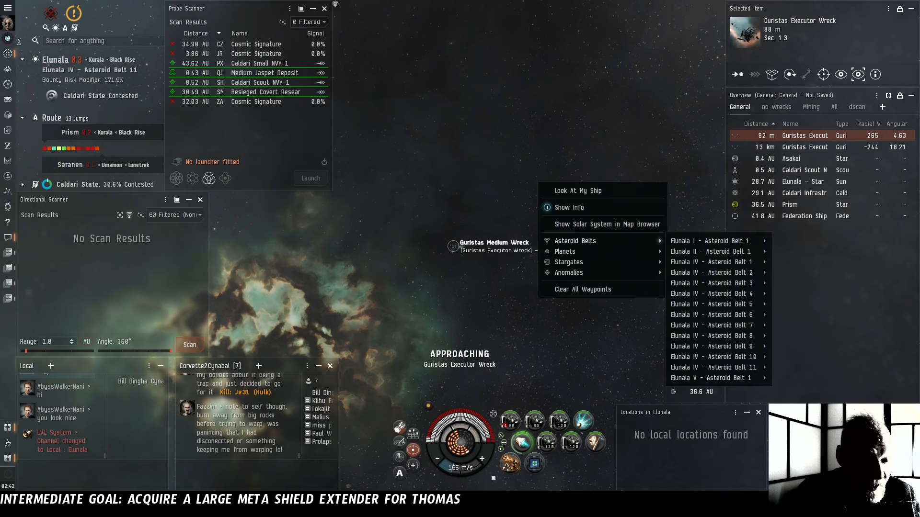
pyautogui.moveTo(711, 378)
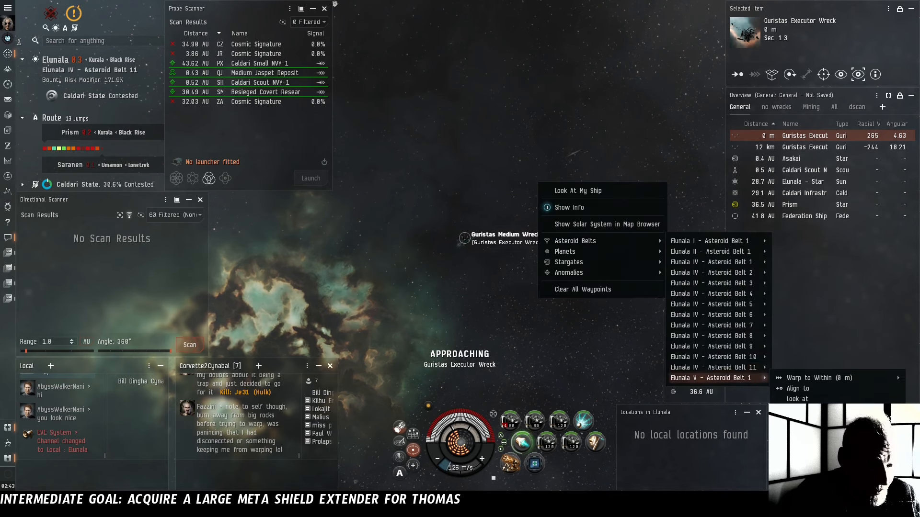
pyautogui.click(814, 378)
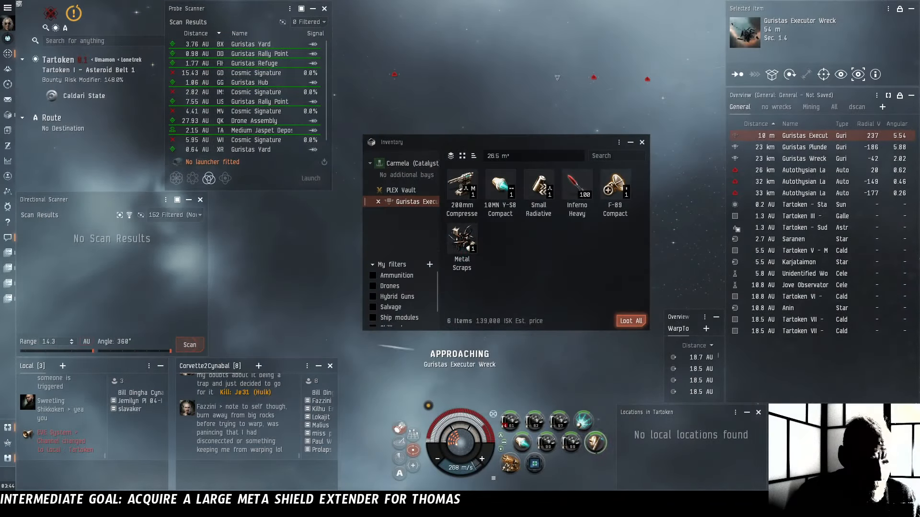
pyautogui.click(630, 321)
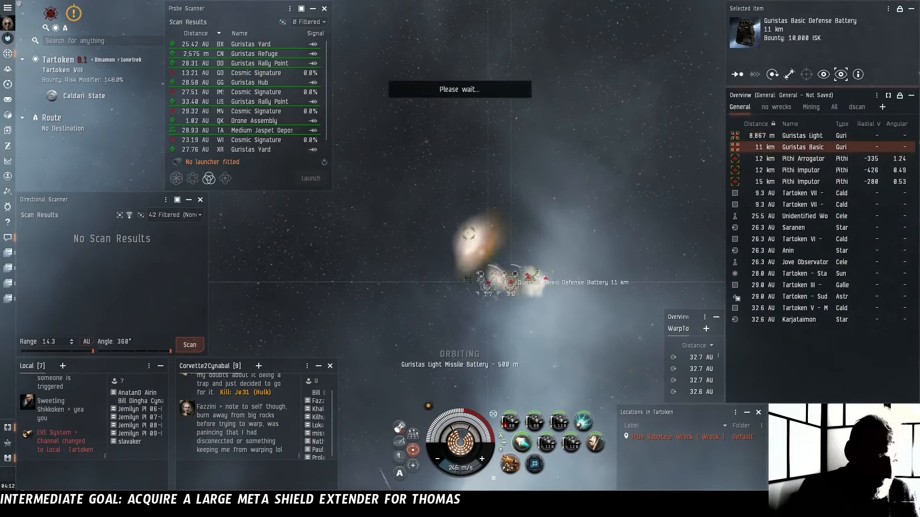
# Engage the Alvi pirates at Tartoken VIII, destroying Decimator Alvi and approaching Render Alvi
pyautogui.click(804, 170)
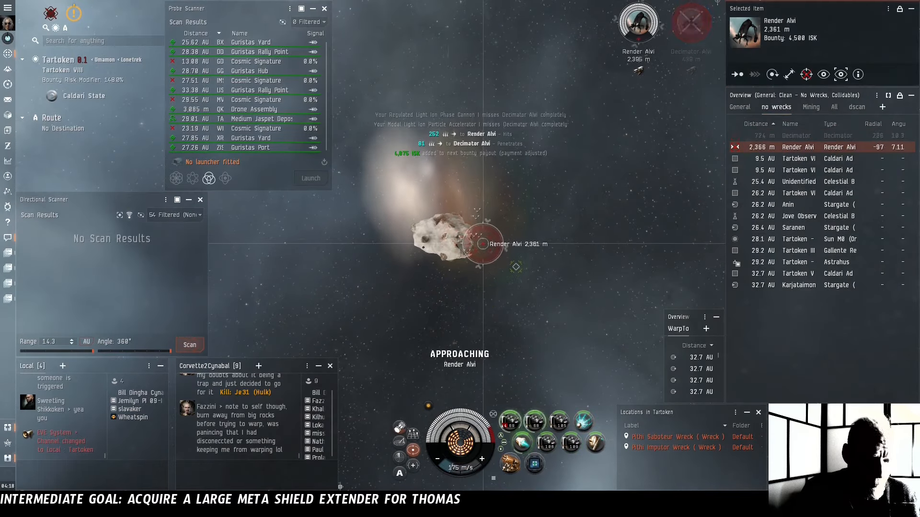
# Warp to Tartoken II Asteroid Belt 2 and open the Guristas Eradicator wreck's cargo
pyautogui.rightClick(798, 147)
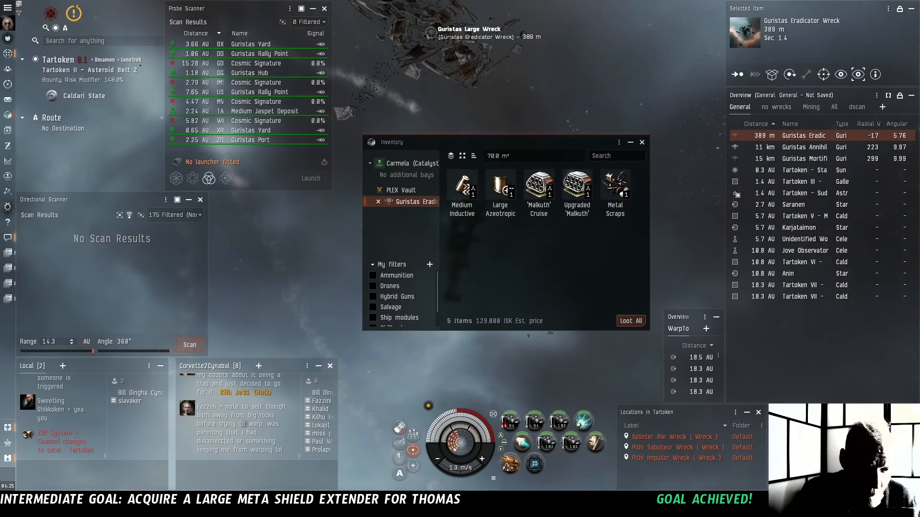
pyautogui.moveTo(500, 189)
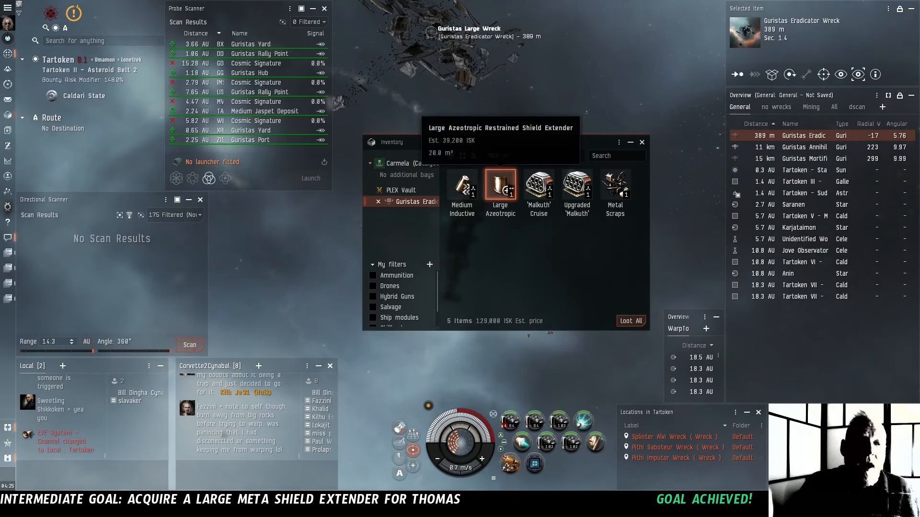